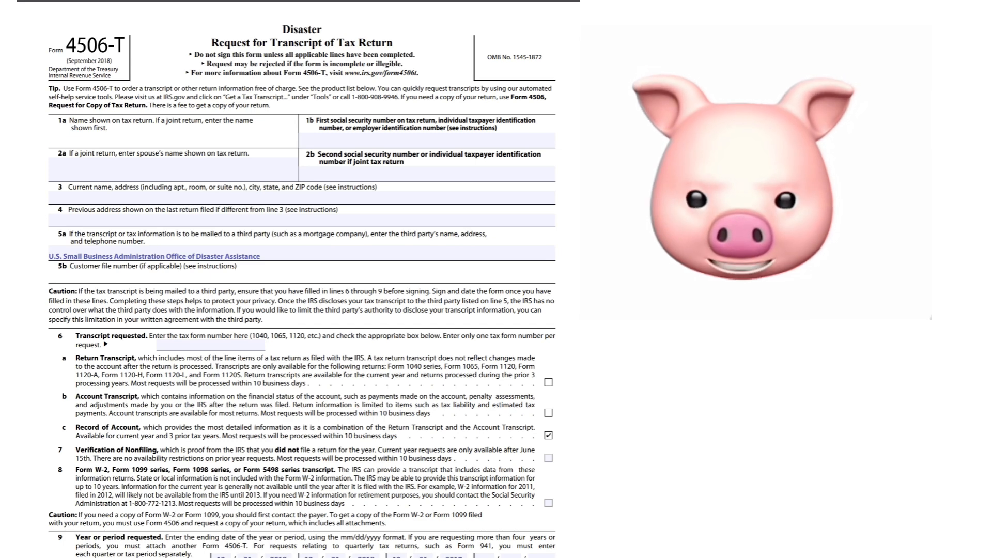
- Enter JOHN DOE PLUMBING on 1a, 555555555 on 1b, and JOHN DOES WIFE NAME on 2a
{"action": "type", "text": "JOHN DOE PLUMBING"}
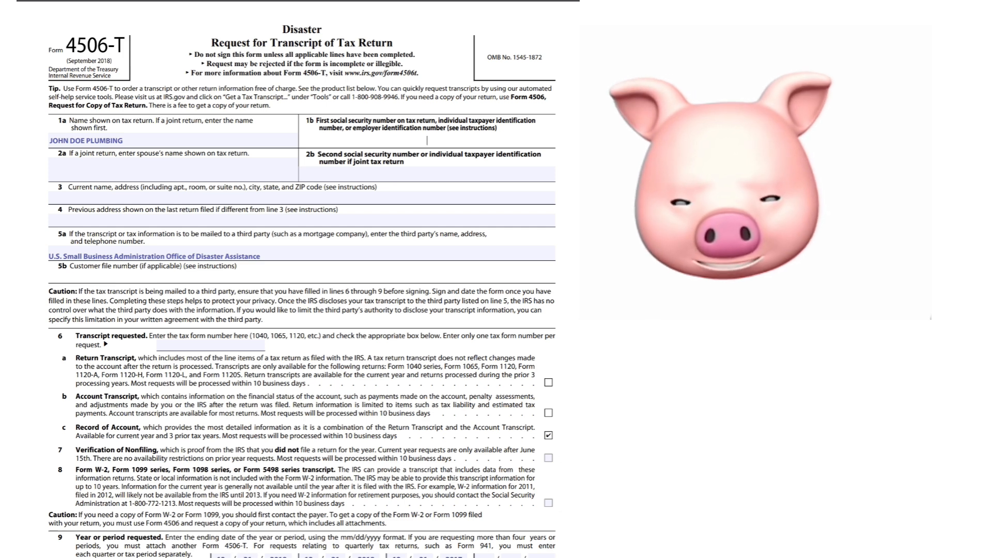
{"action": "type", "text": "555555555"}
{"action": "left_click", "coordinate": [173, 170]}
{"action": "type", "text": "JO"}
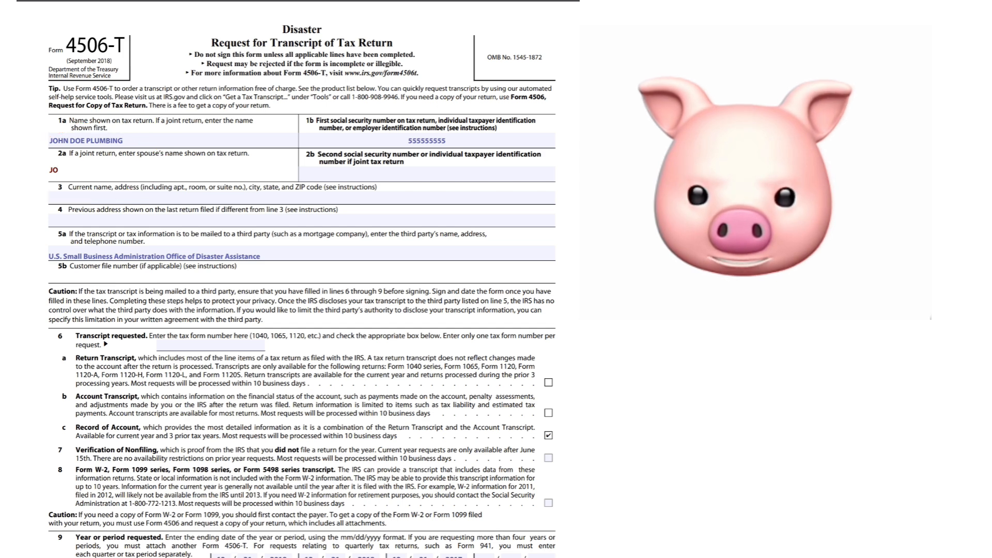
{"action": "type", "text": "HN DOES WIFE"}
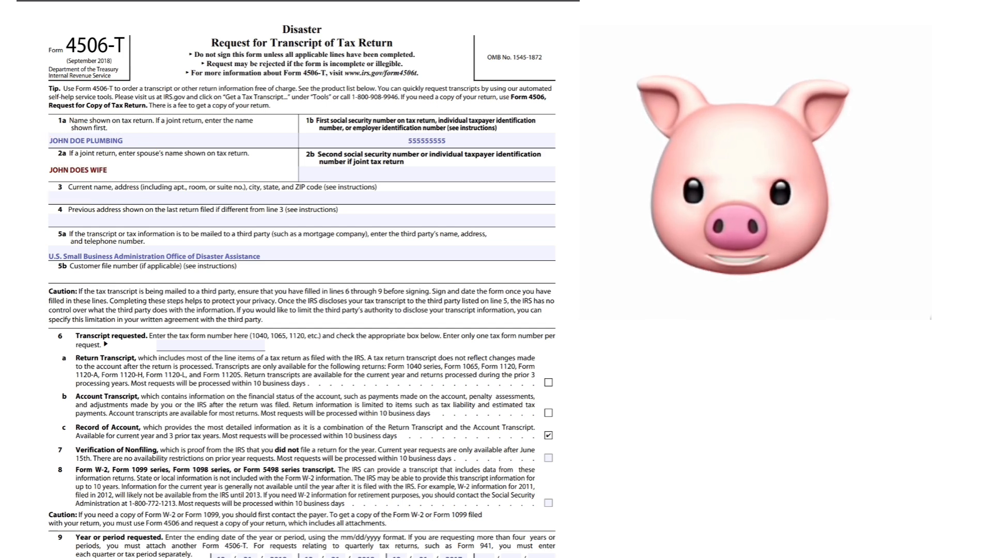
{"action": "type", "text": "NEAME"}
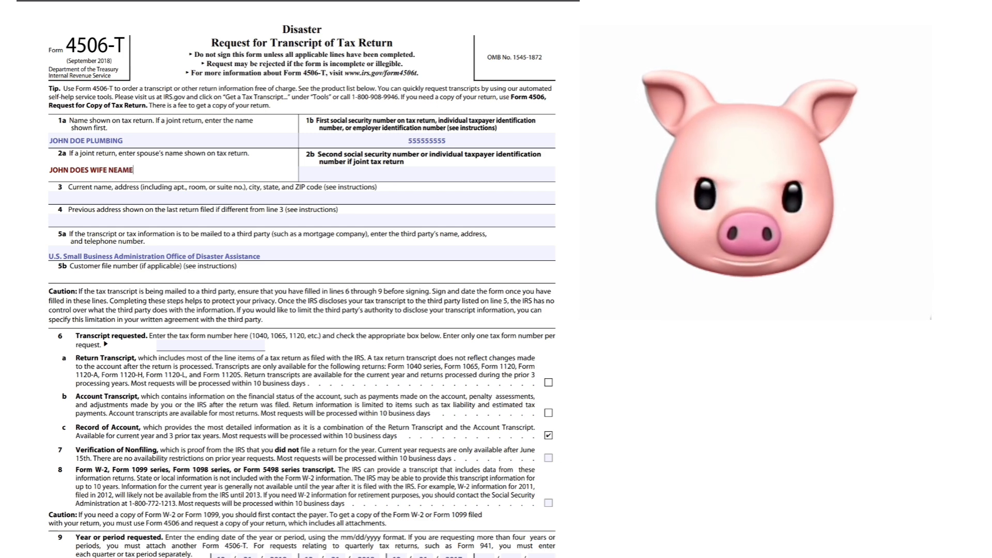
{"action": "key", "text": "Backspace"}
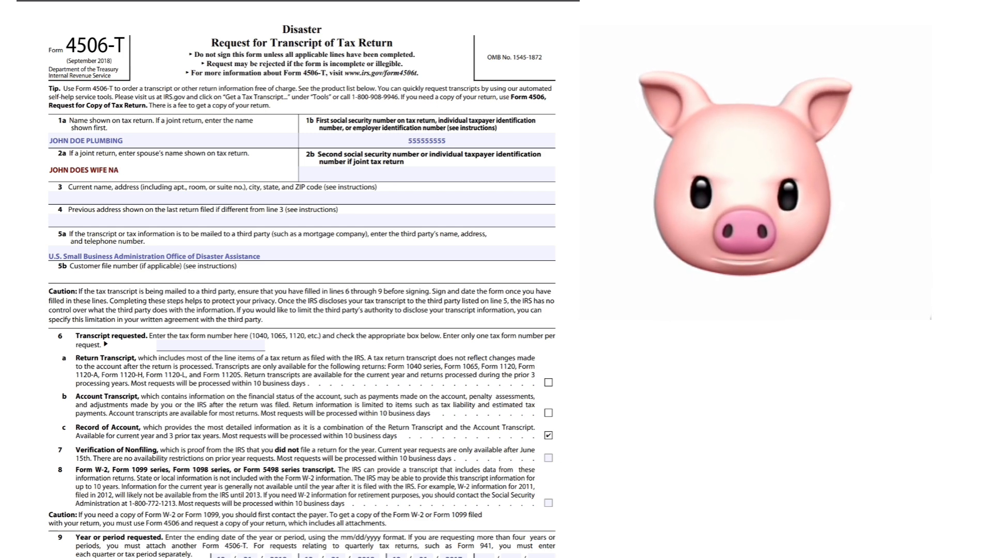
{"action": "type", "text": "ME"}
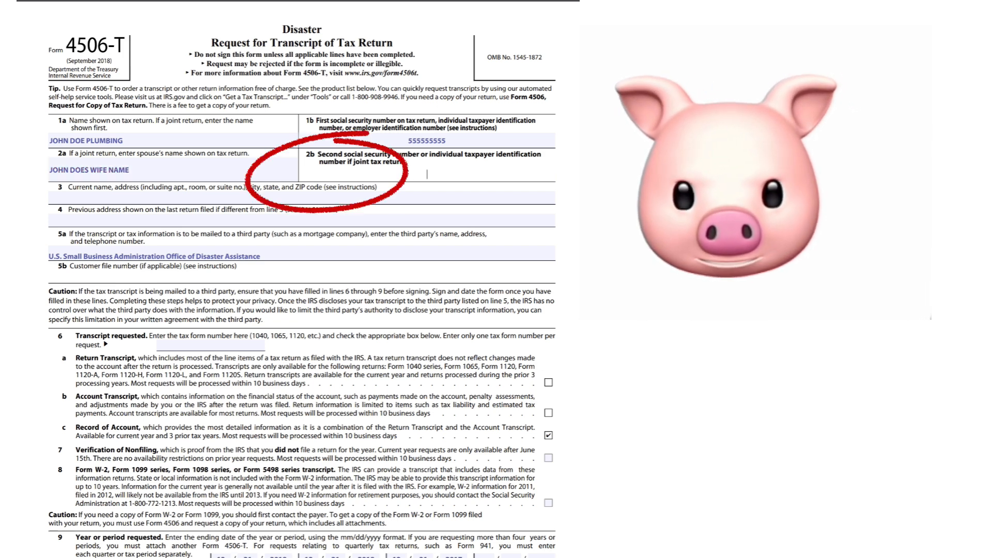
- Enter spouse SSN 555555554 on line 2b and 123 MAIN STREET on line 3
{"action": "type", "text": "555555554"}
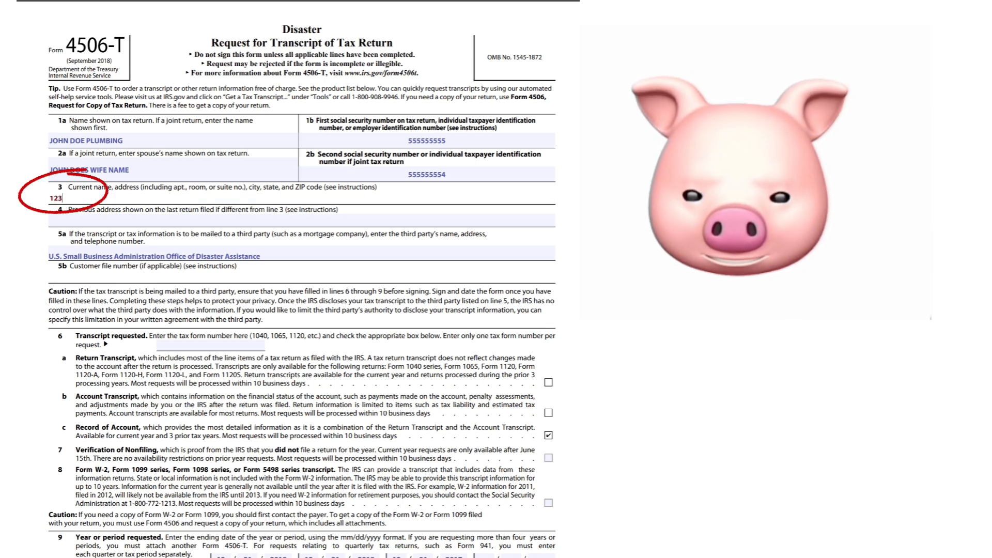
{"action": "type", "text": "MAIN"}
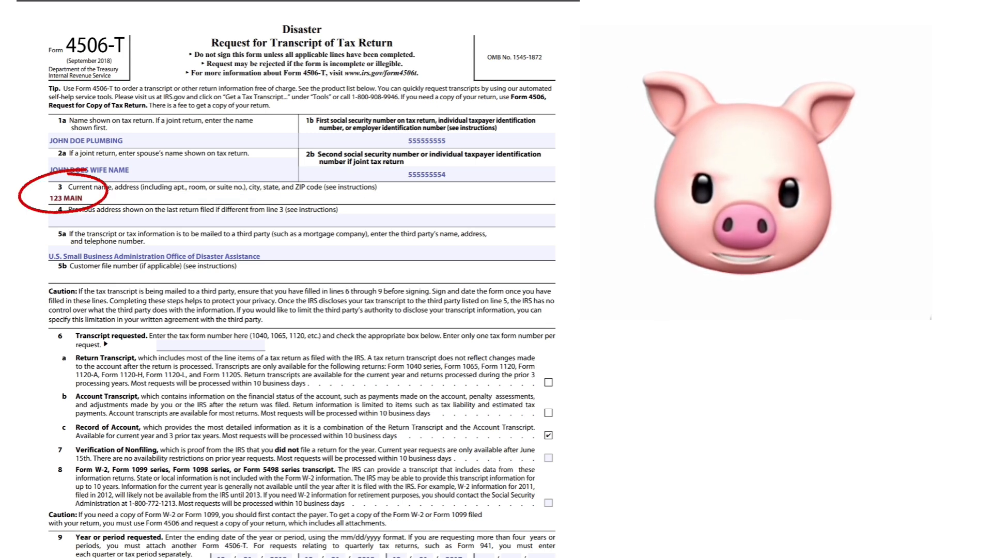
{"action": "type", "text": "STREET"}
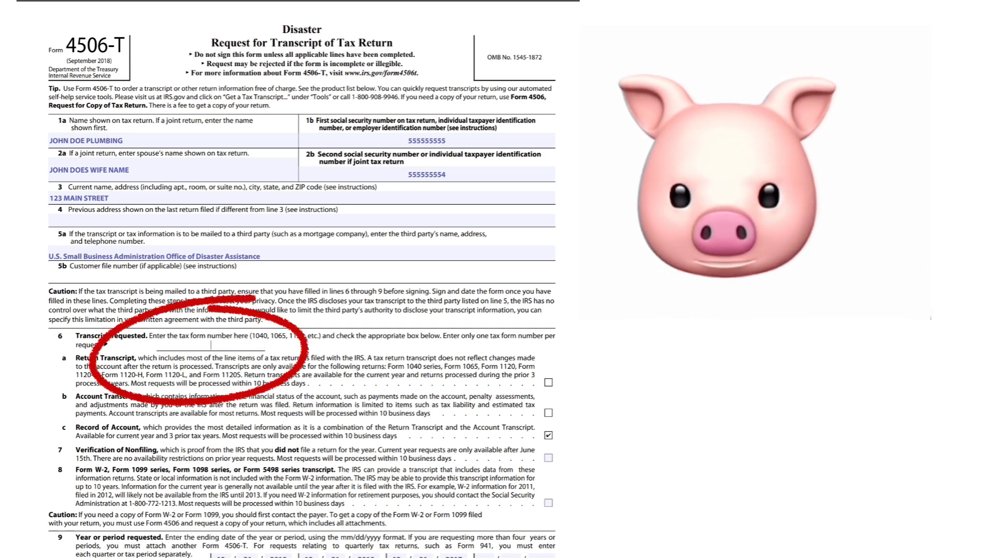
- Enter 1099 as the tax form number on line 6
{"action": "type", "text": "1099"}
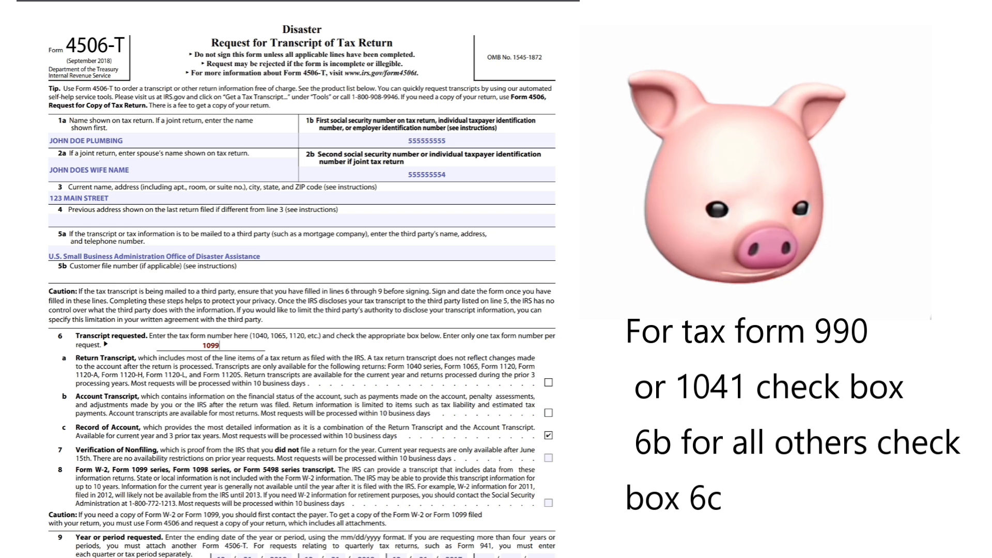
- Scroll down to the line 9 tax years and the taxpayer signature area
{"action": "scroll", "scroll_direction": "down", "scroll_amount": 3}
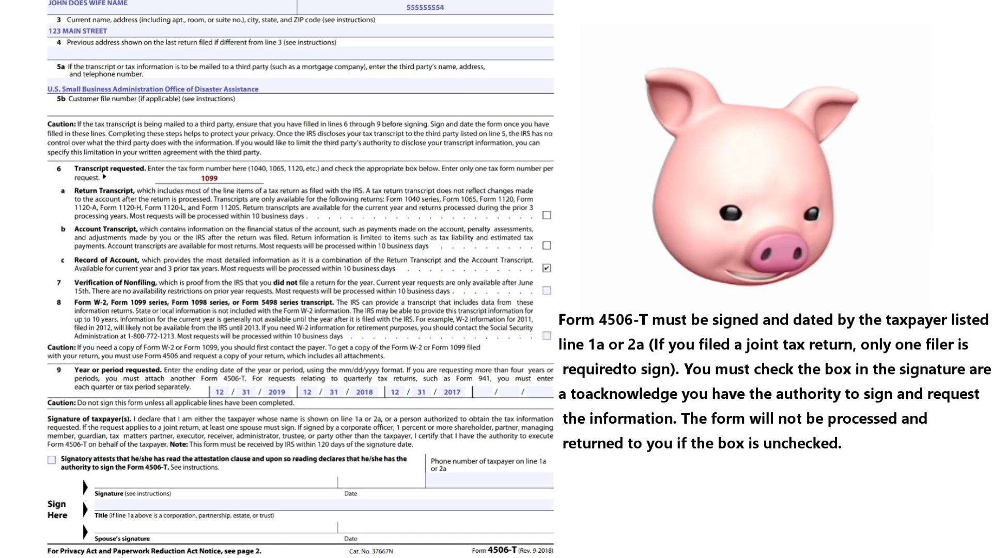
{"action": "scroll", "scroll_direction": "up", "scroll_amount": 3}
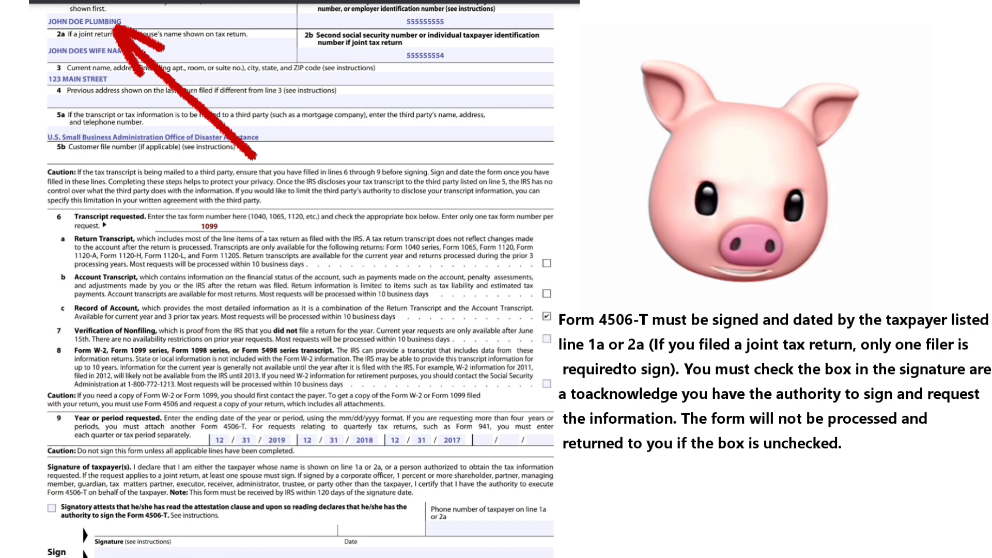
{"action": "scroll", "scroll_direction": "down", "scroll_amount": 3}
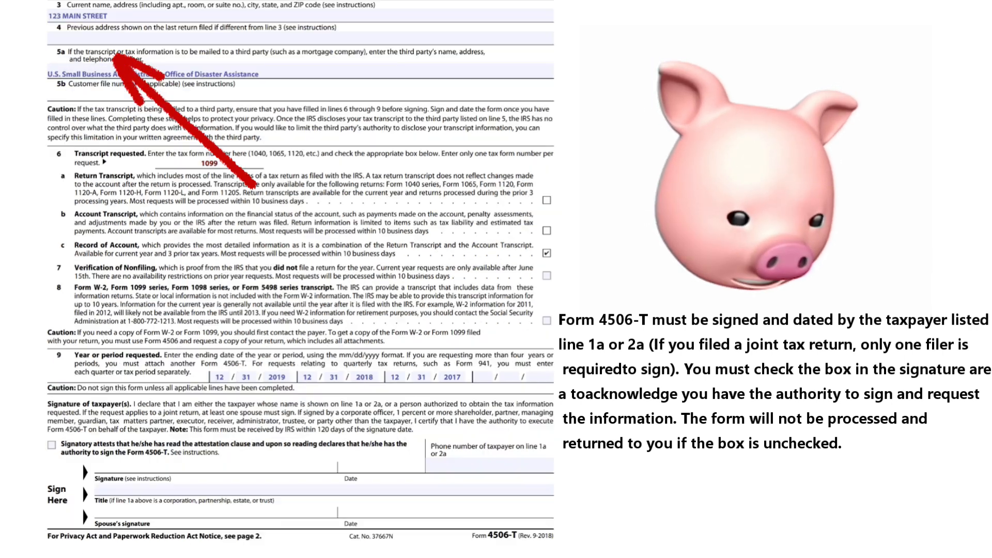